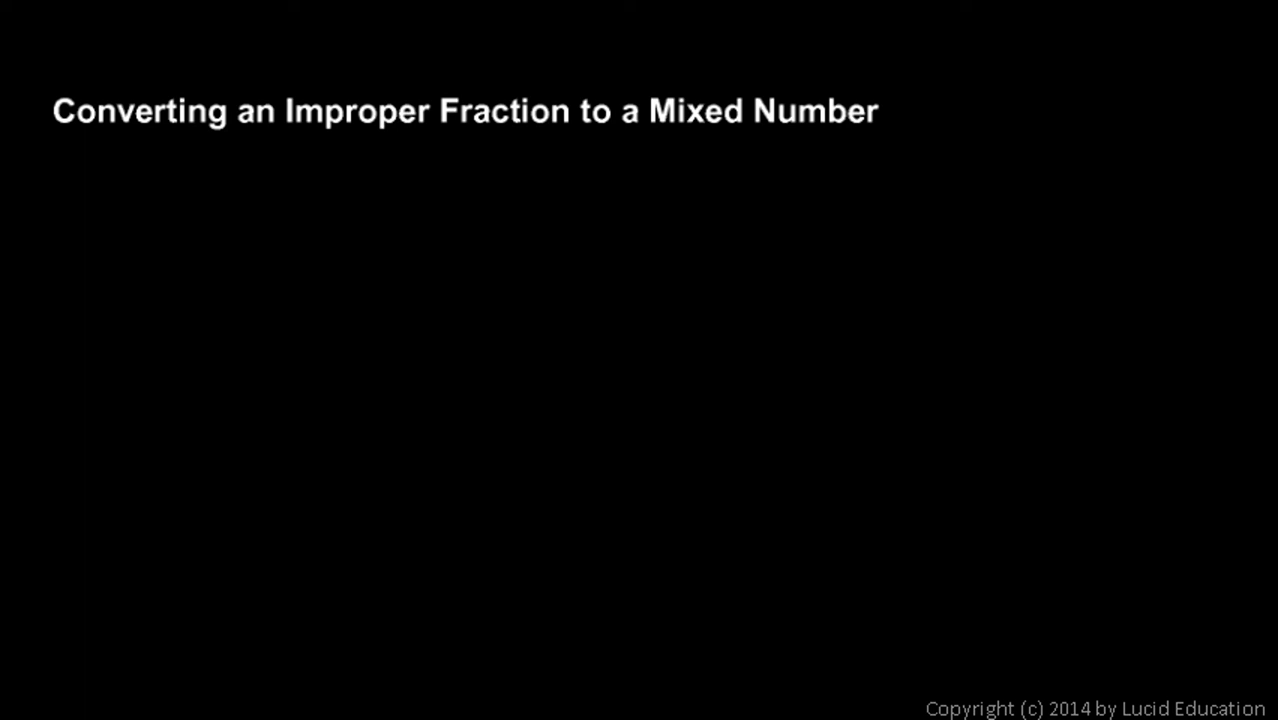
- Handwrite 3)17 with quotient 5, remainder 2, and the answer 5 2/3
{"action": "left_click_drag", "start_coordinate": [298, 145], "coordinate": [590, 143]}
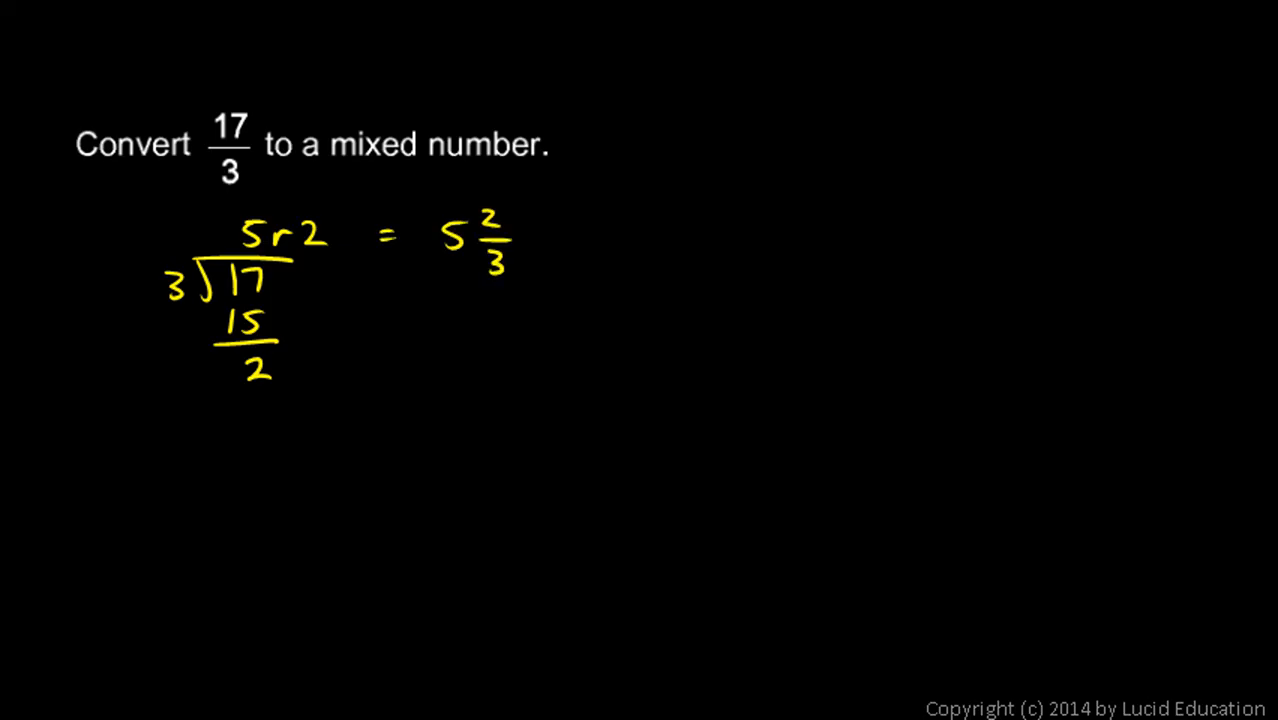
{"action": "left_click_drag", "start_coordinate": [200, 100], "coordinate": [230, 180]}
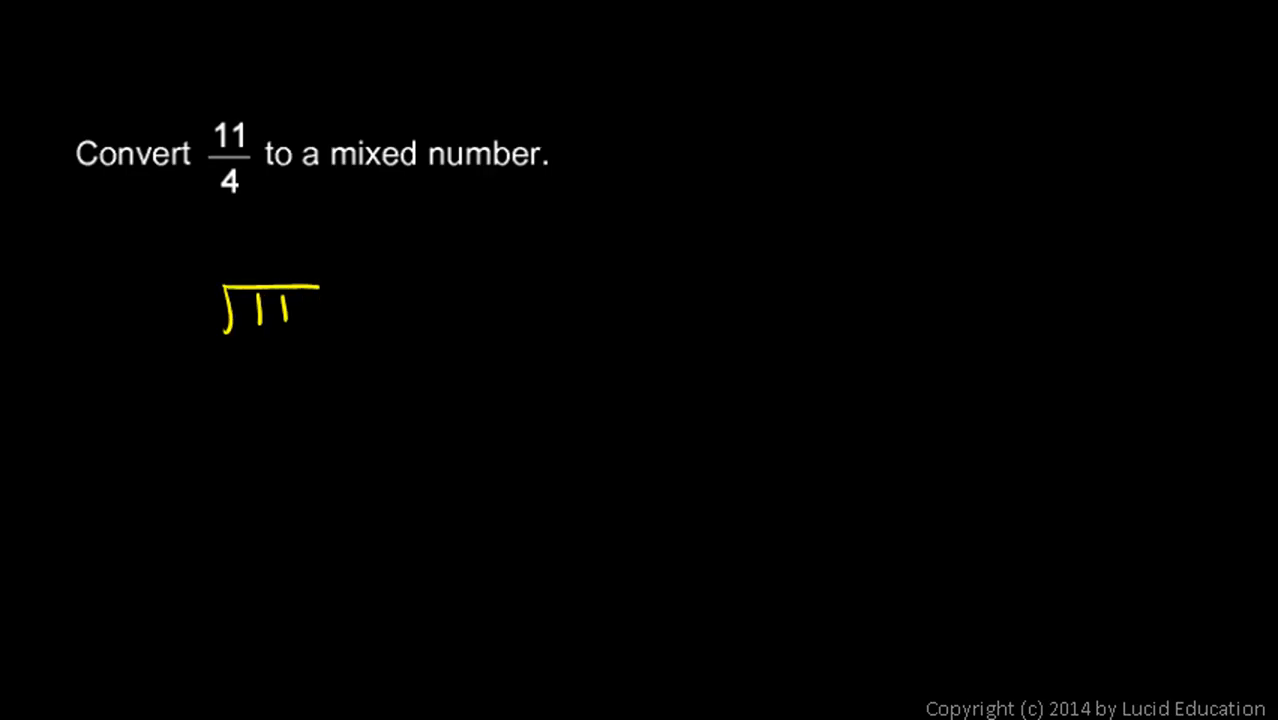
- Write the divisor 4 and quotient 2 for 11 divided by 4
{"action": "type", "text": "4"}
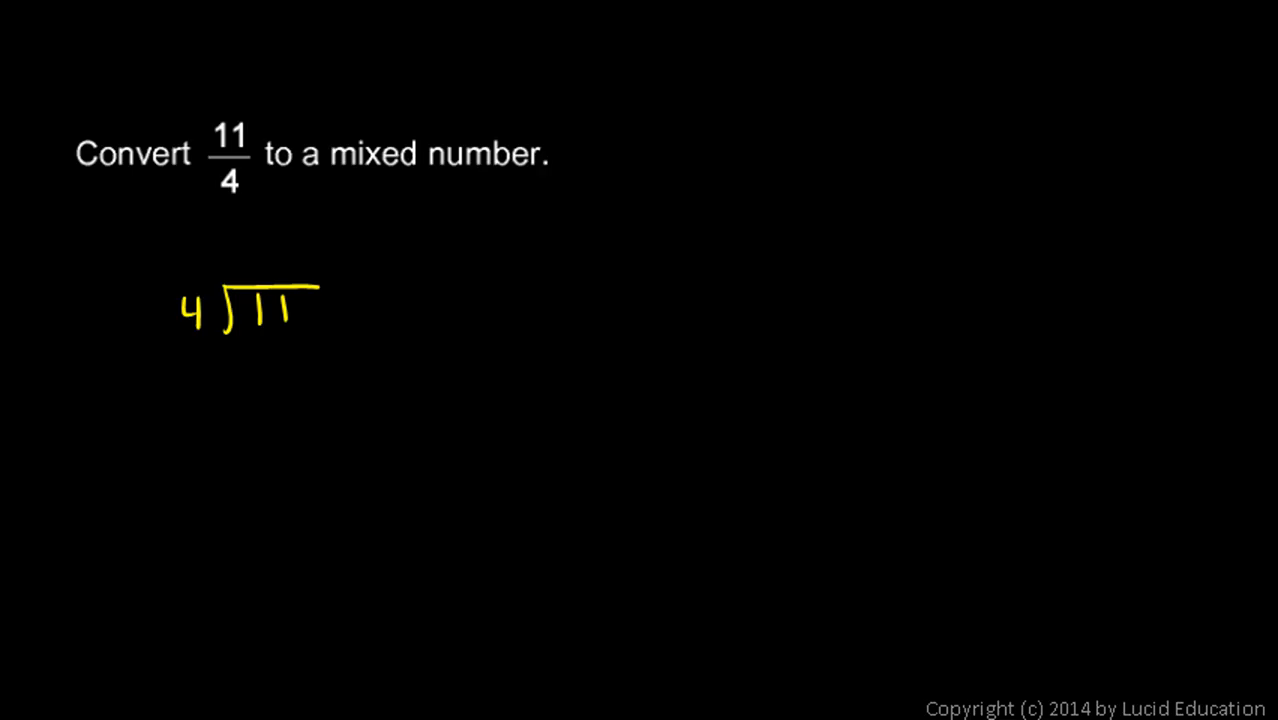
{"action": "type", "text": "2"}
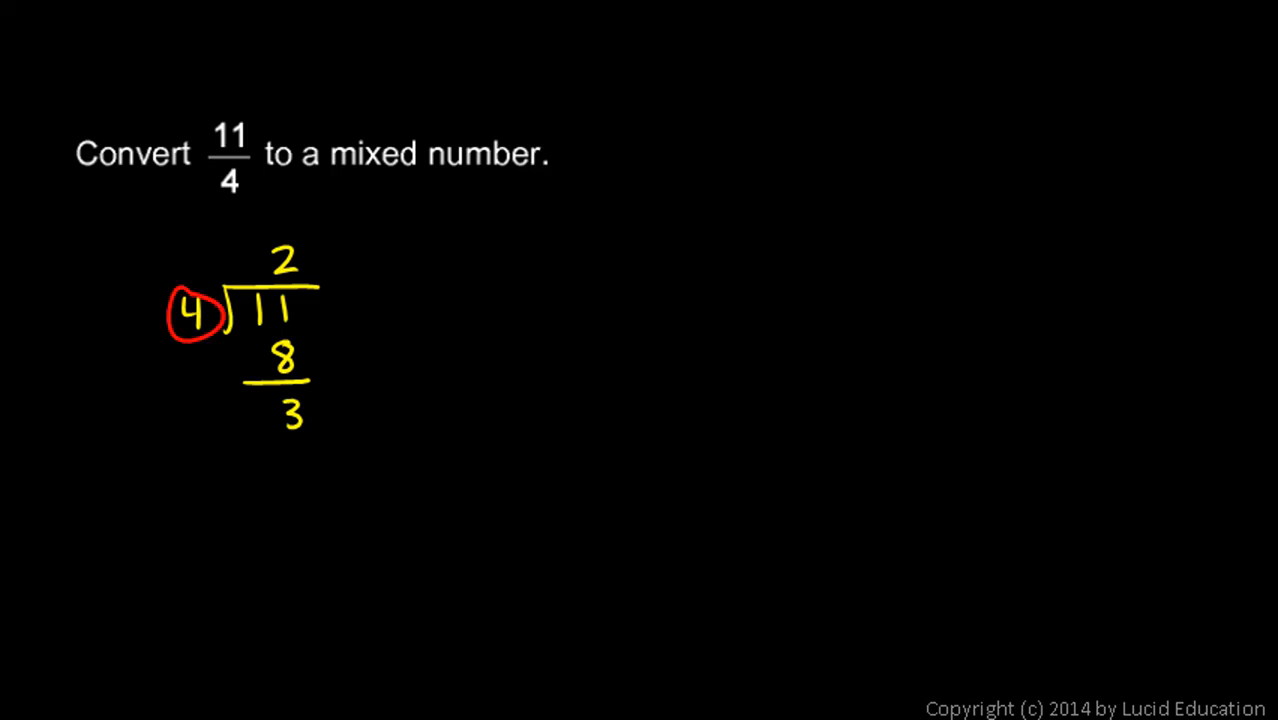
{"action": "left_click", "coordinate": [190, 313]}
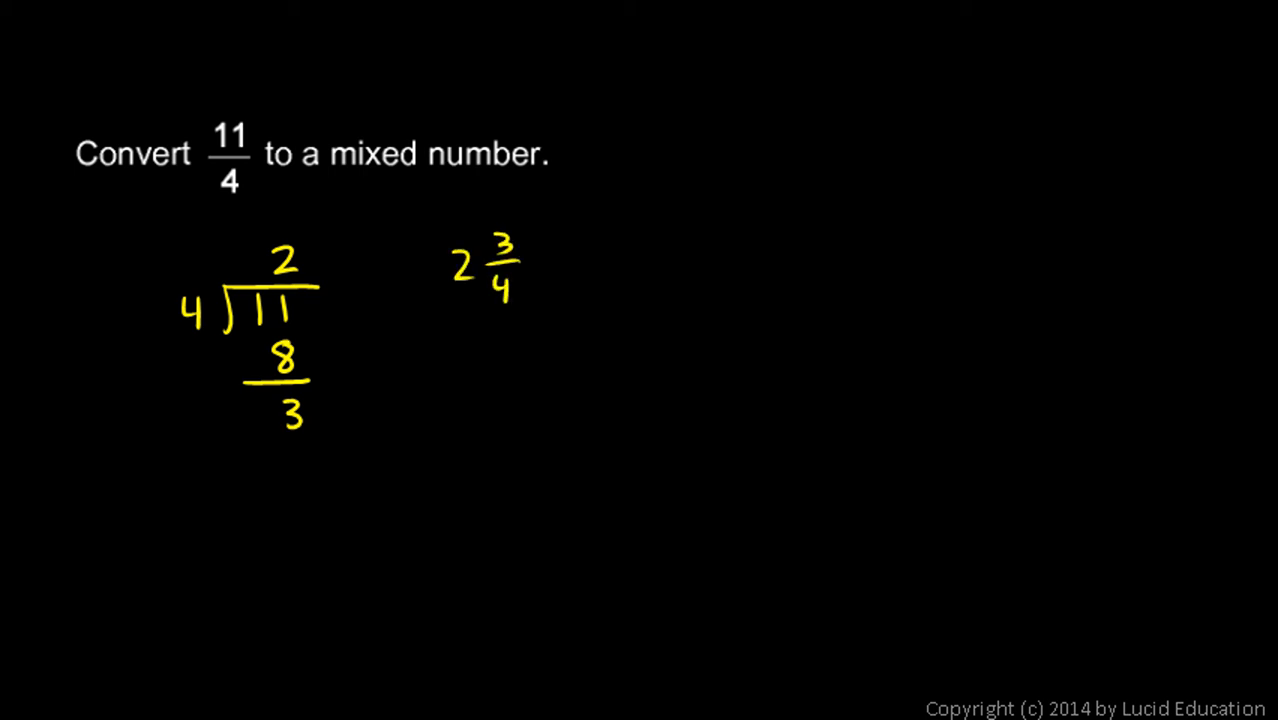
- Draw strokes and an upward arrow at the denominator 4 in 2 3/4
{"action": "left_click_drag", "start_coordinate": [228, 110], "coordinate": [228, 210]}
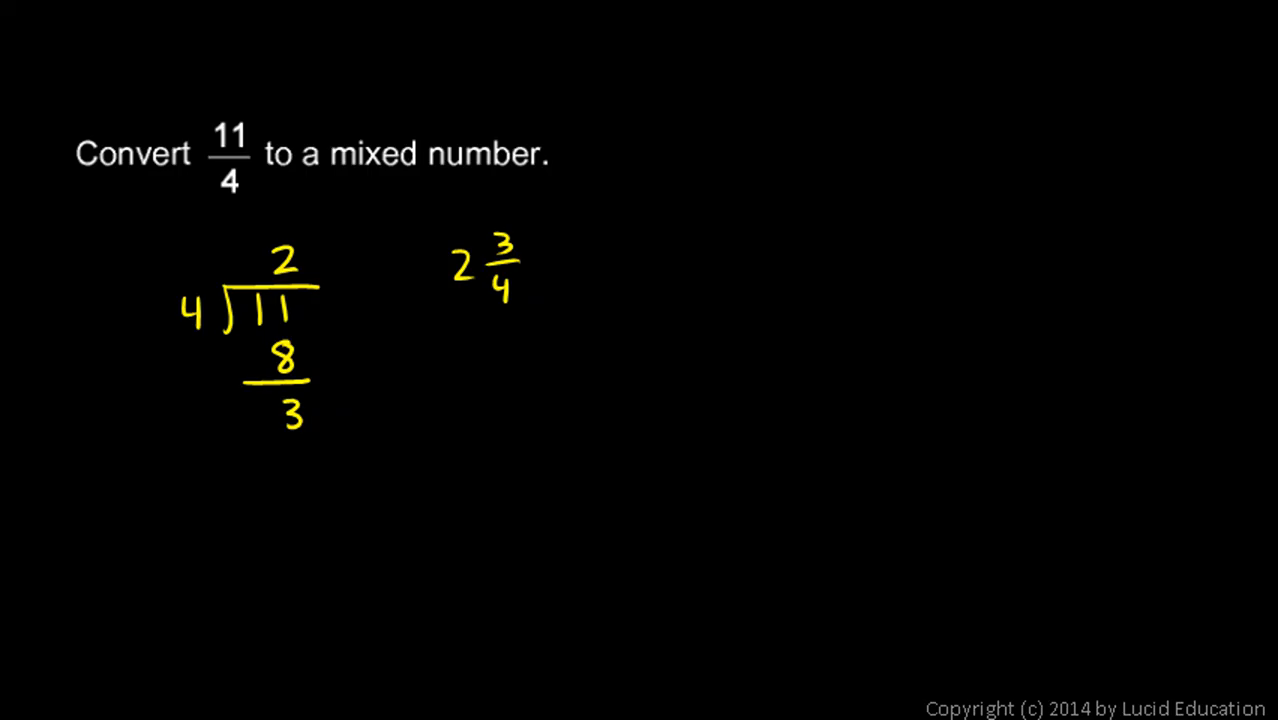
{"action": "left_click_drag", "start_coordinate": [497, 390], "coordinate": [497, 330]}
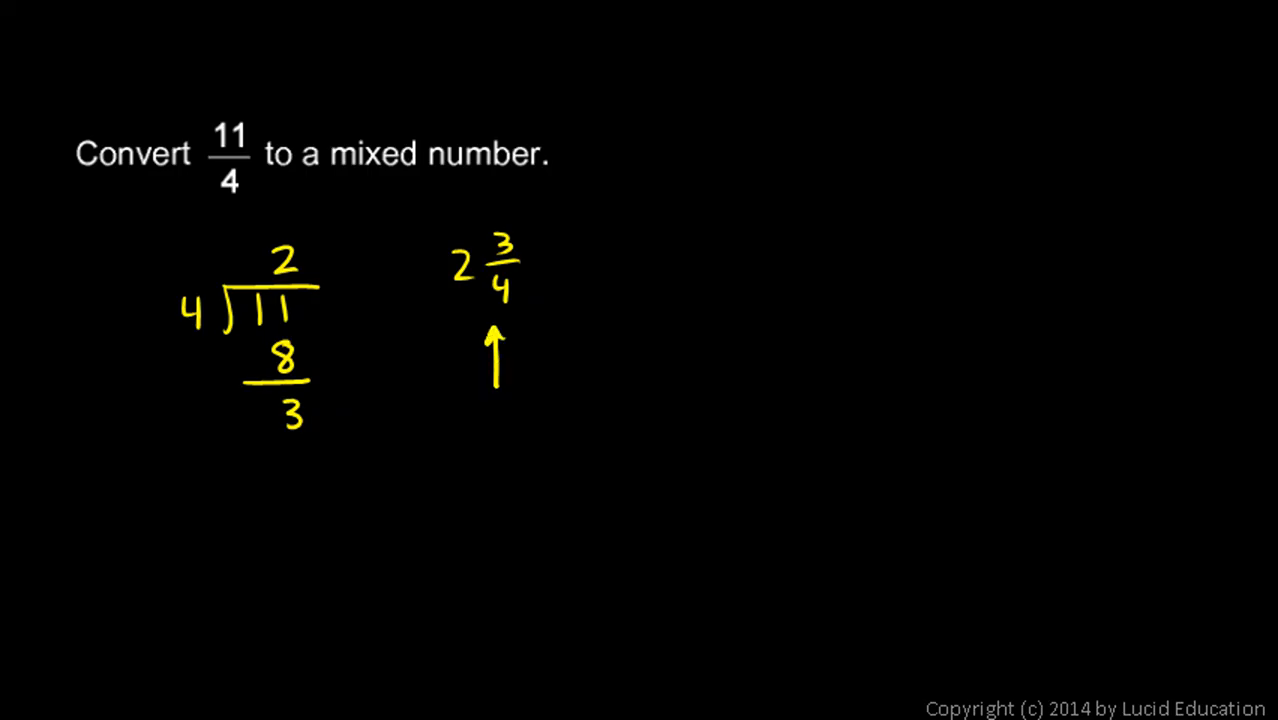
{"action": "left_click_drag", "start_coordinate": [330, 178], "coordinate": [520, 170]}
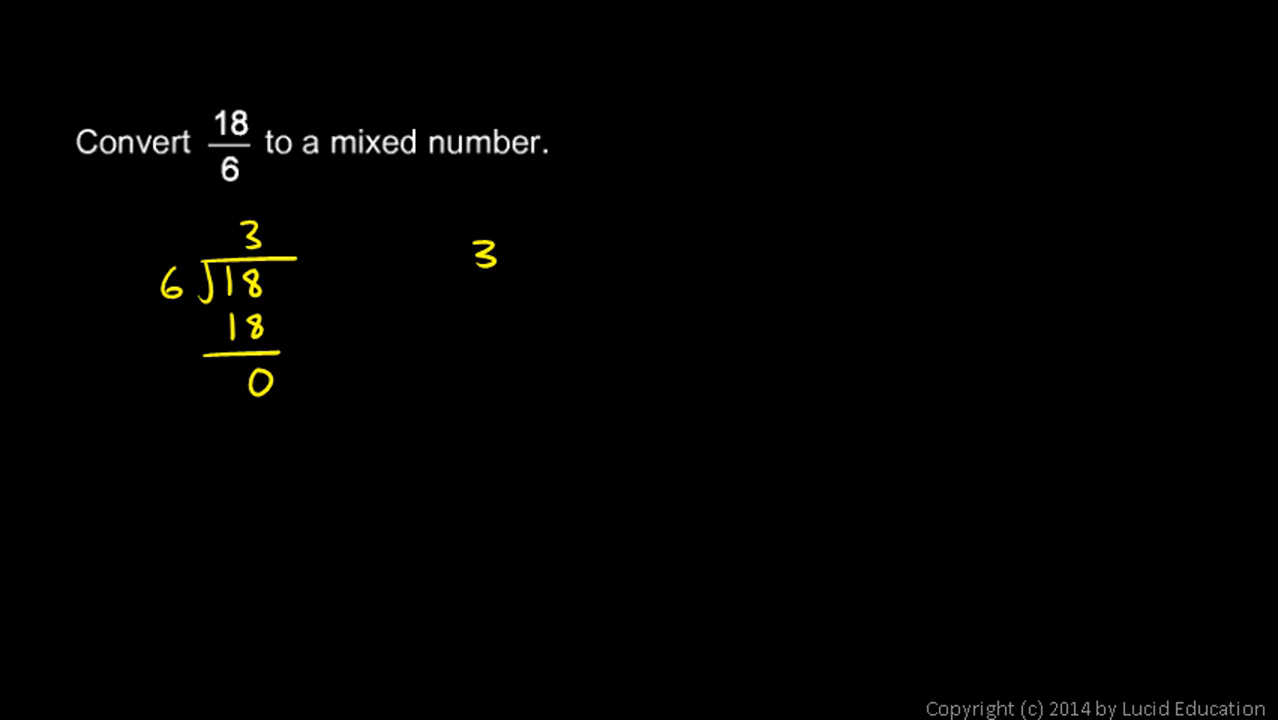
- Write 0/6 beside the 3 to give 3 0/6
{"action": "type", "text": "0/6"}
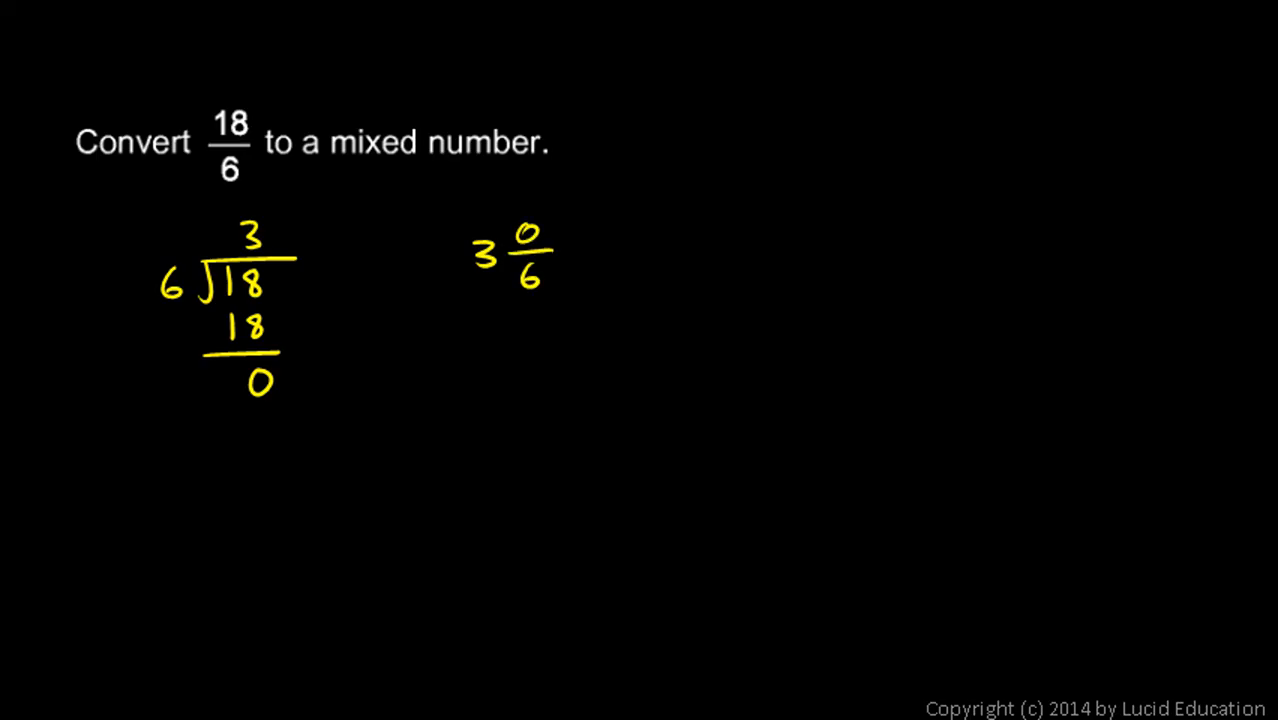